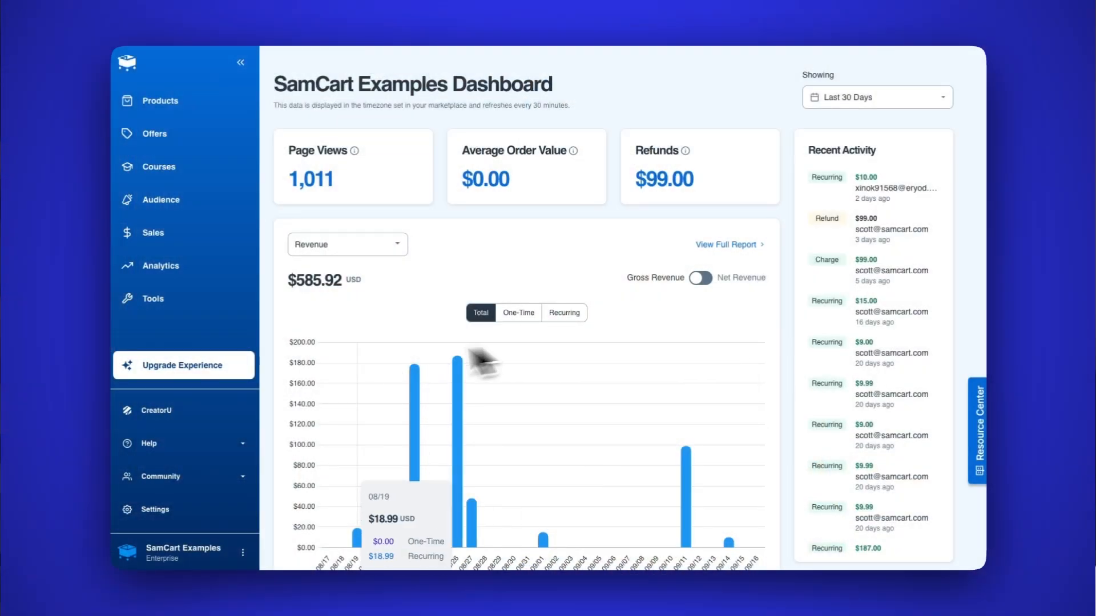
- Load the refreshed dashboard via the sidebar's Upgrade Experience option
click(184, 364)
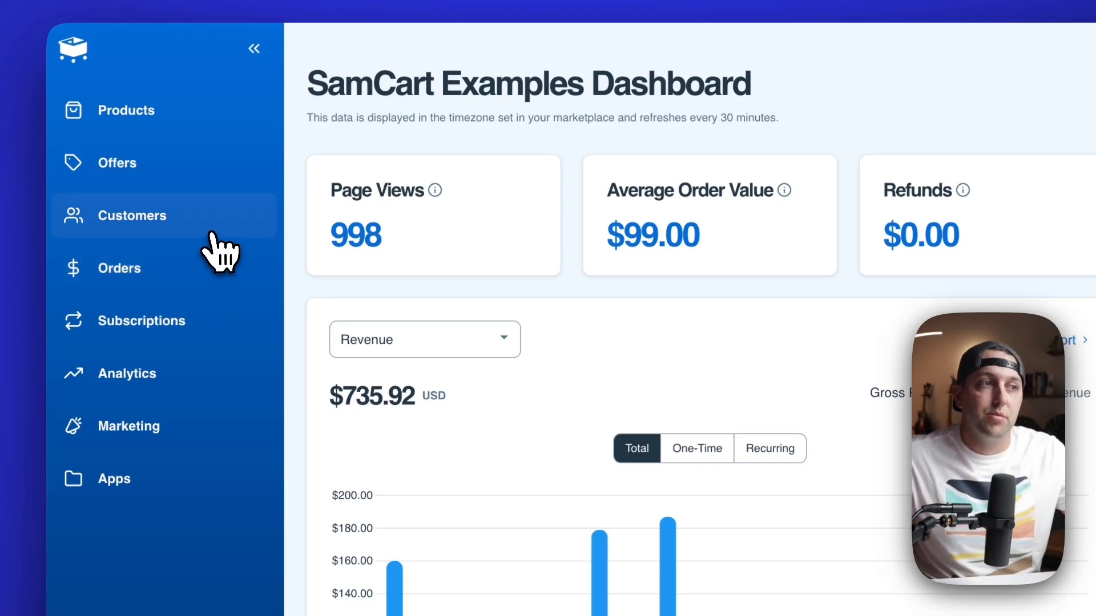
- Visit Customers and Orders, ending on Subscriptions with 21 active and $636.92 revenue
click(132, 215)
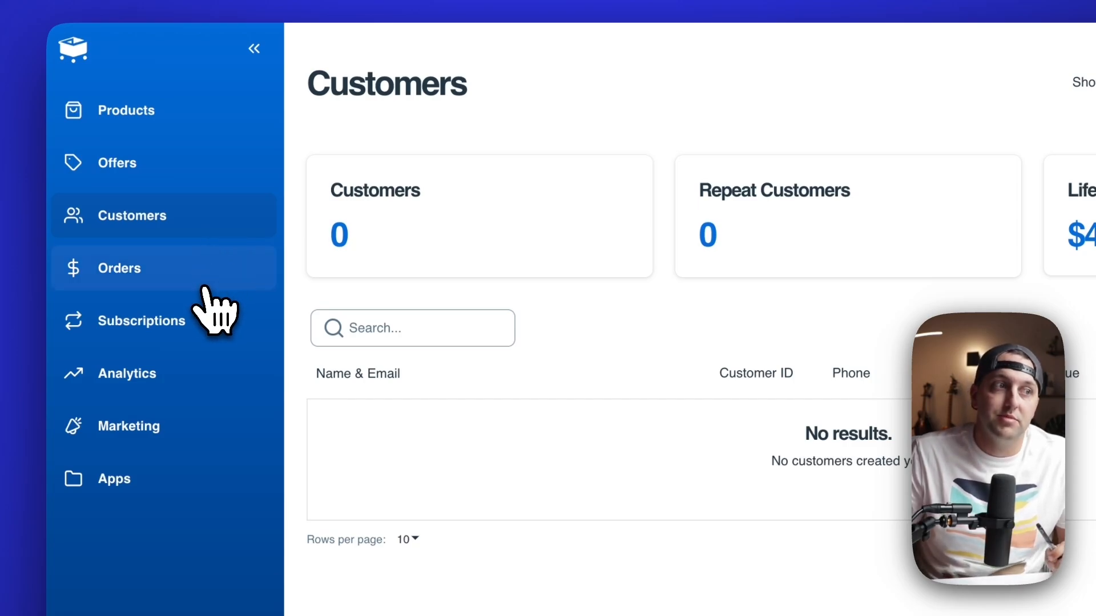
click(119, 268)
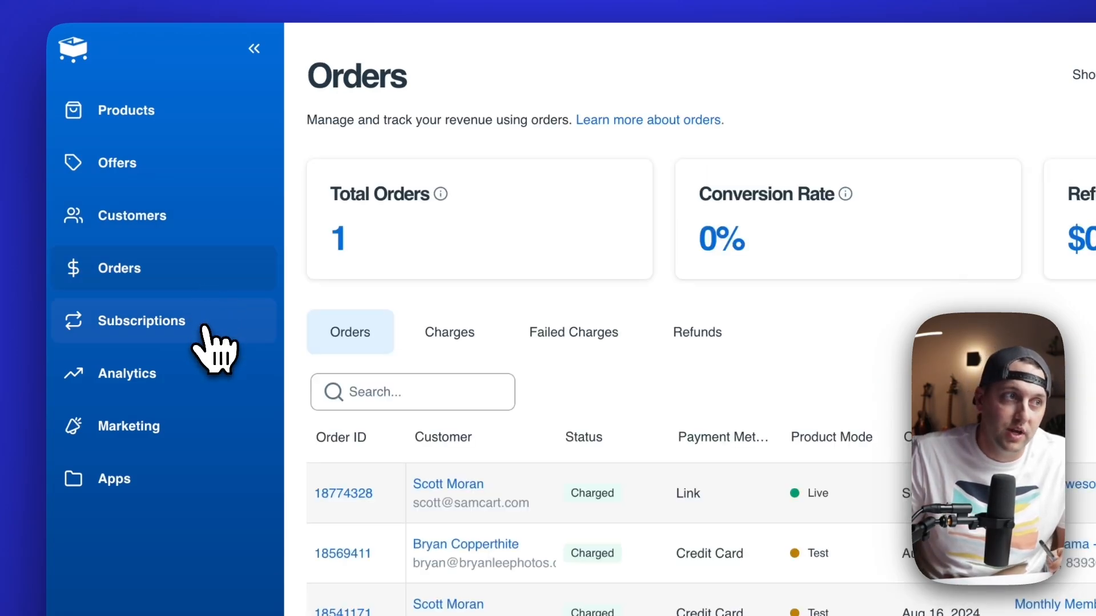
click(142, 320)
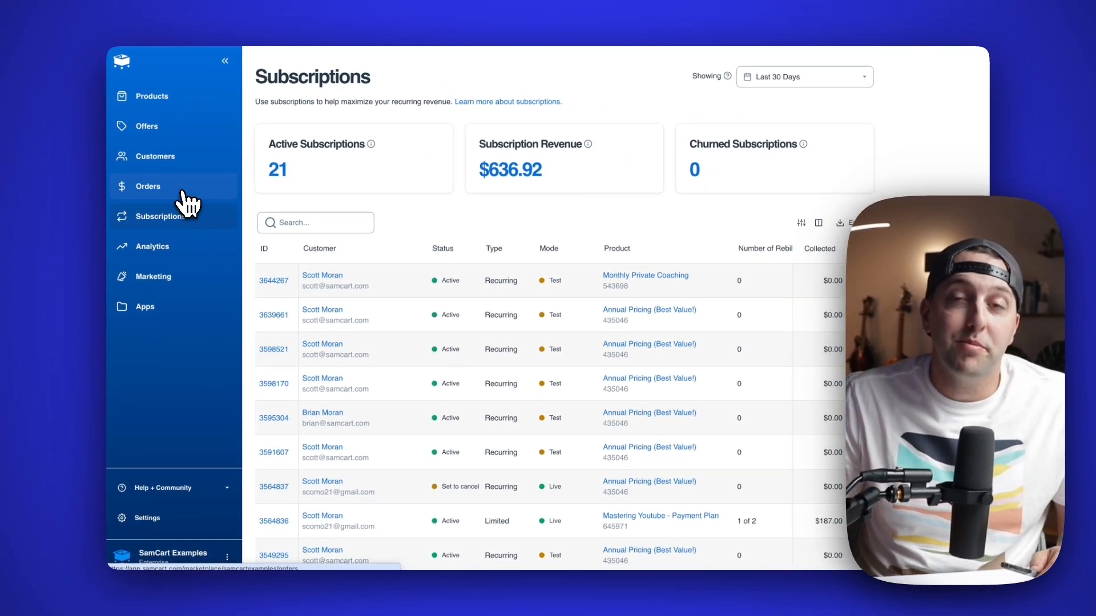
- From the orders list, refund order 18774328 in full for $99.00 via Quick Actions
click(148, 186)
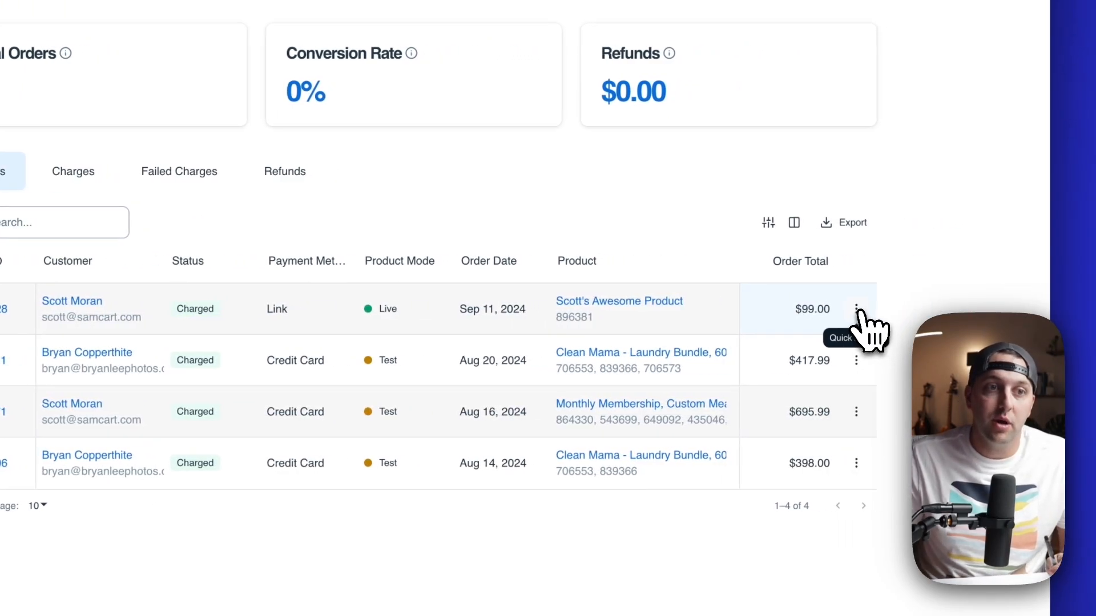
click(855, 309)
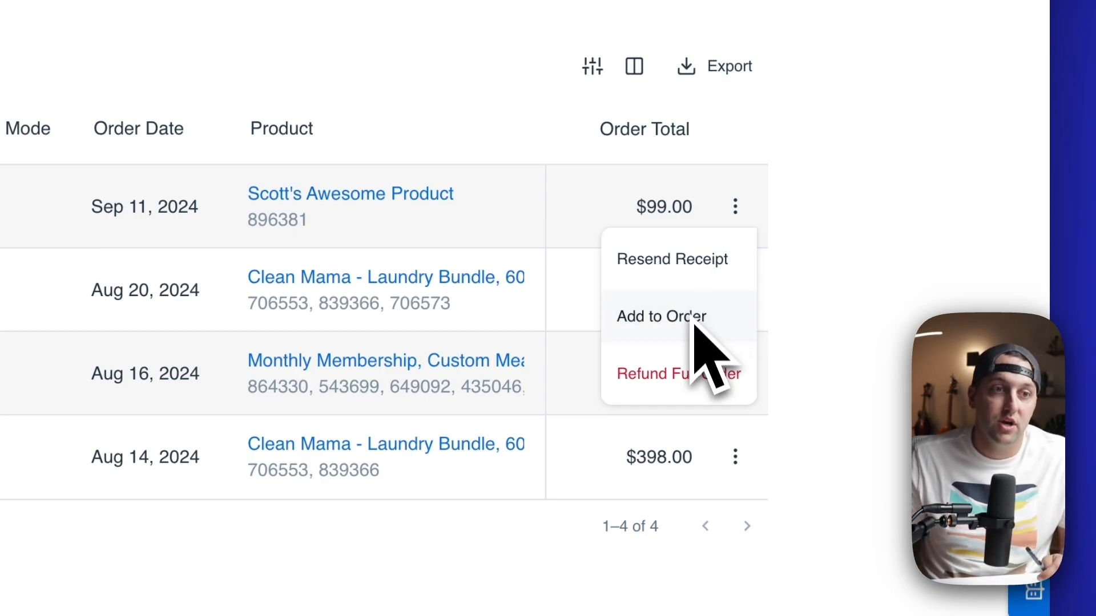
click(673, 373)
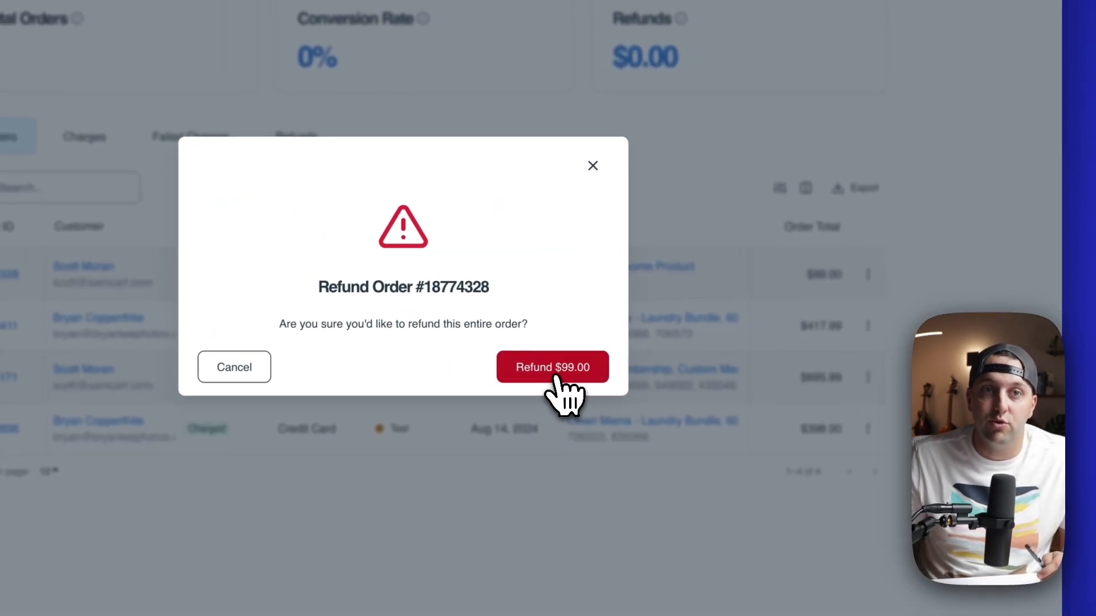
click(551, 367)
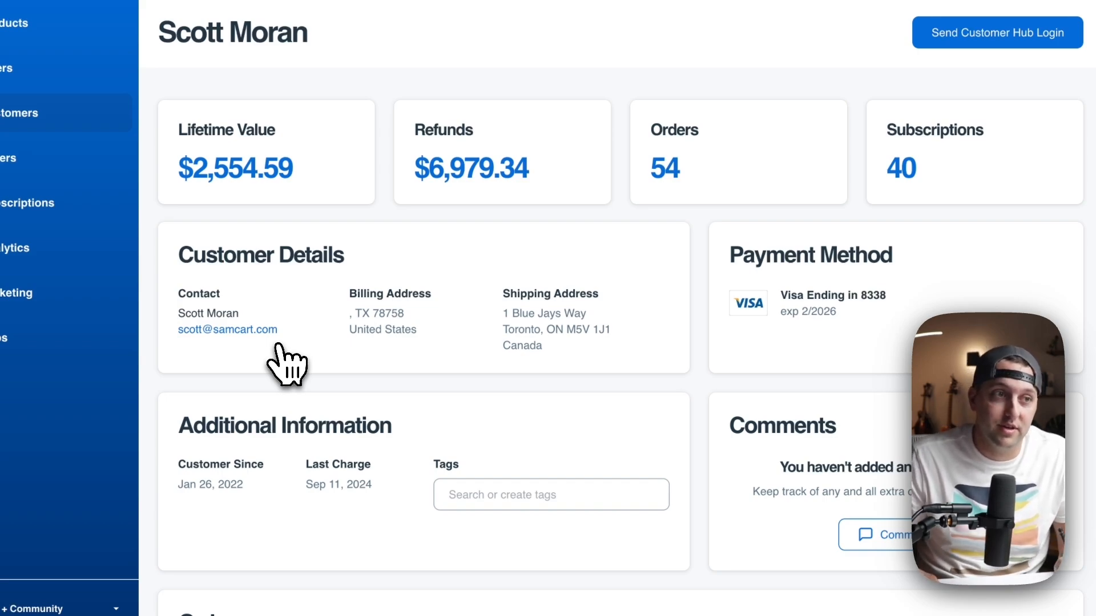
mouse_move(310, 356)
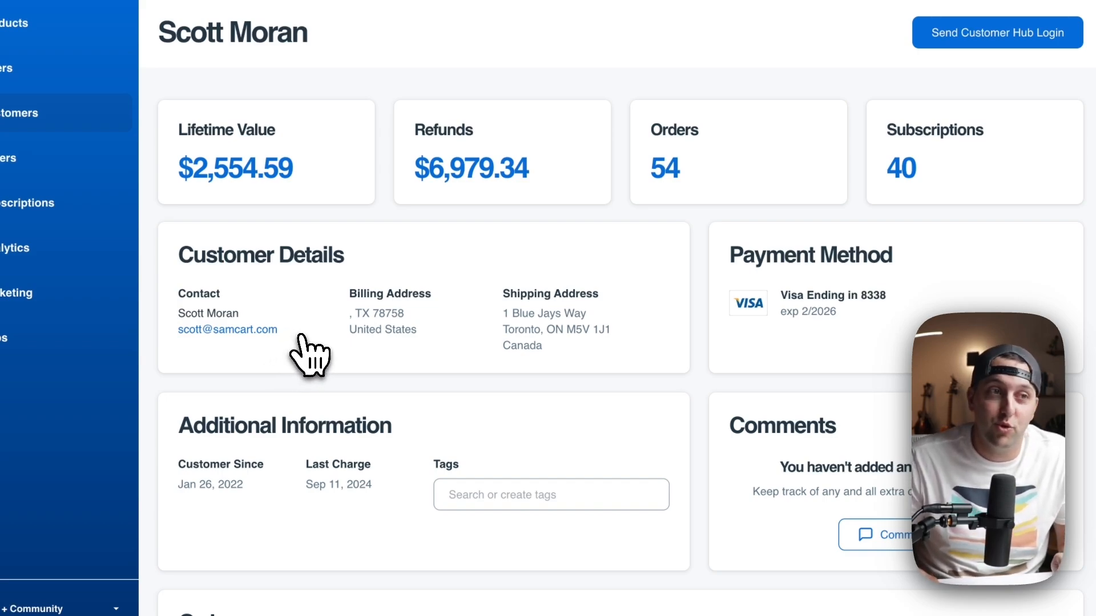
mouse_move(654, 265)
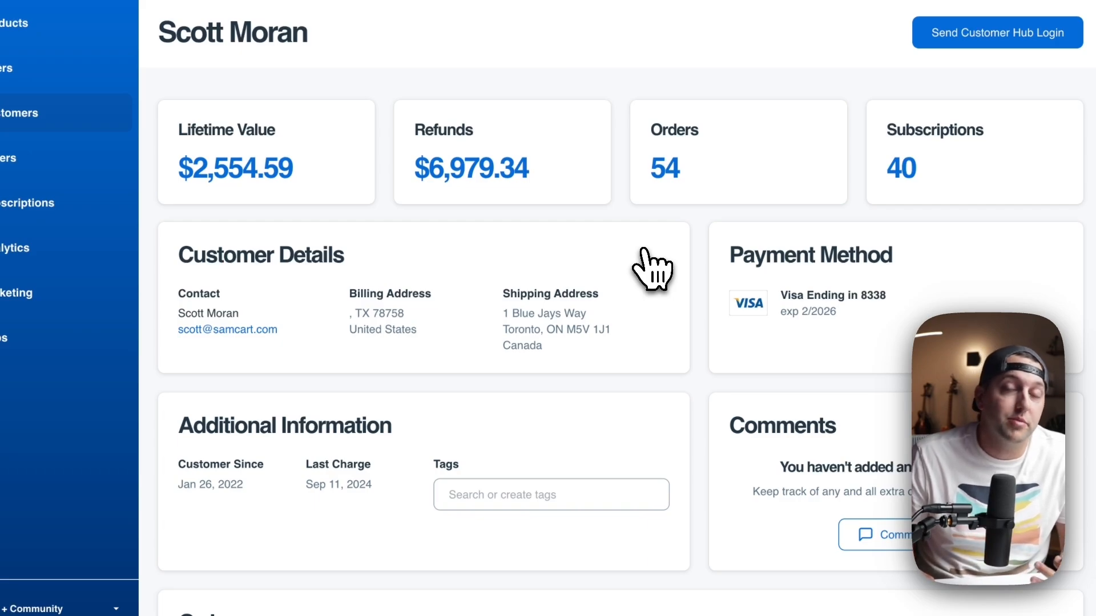
- Scroll down the customer's profile to their order history
scroll(down, 3)
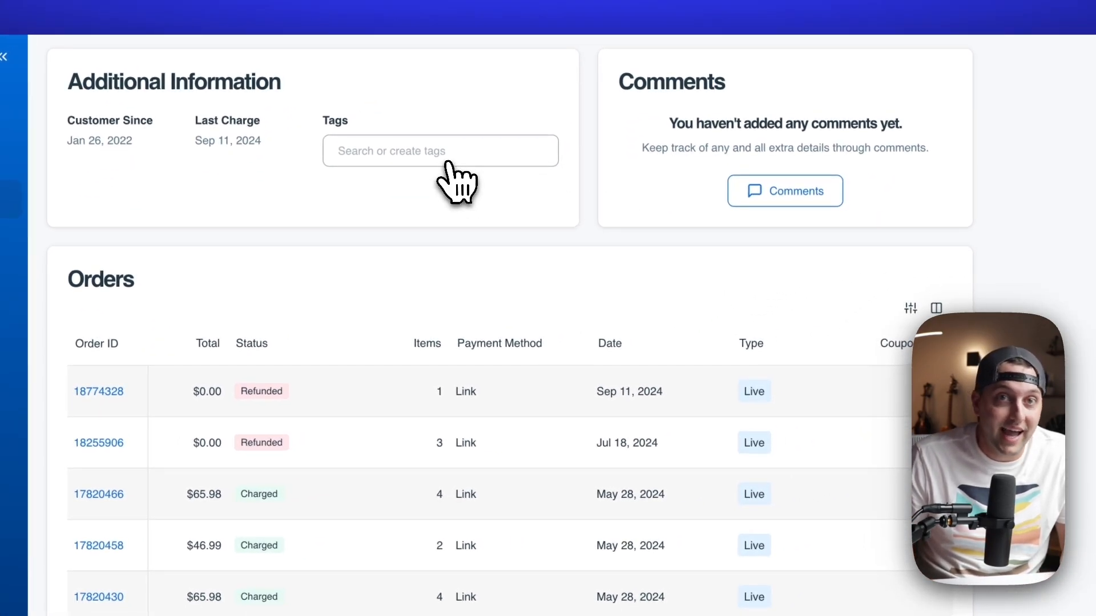
scroll(down, 3)
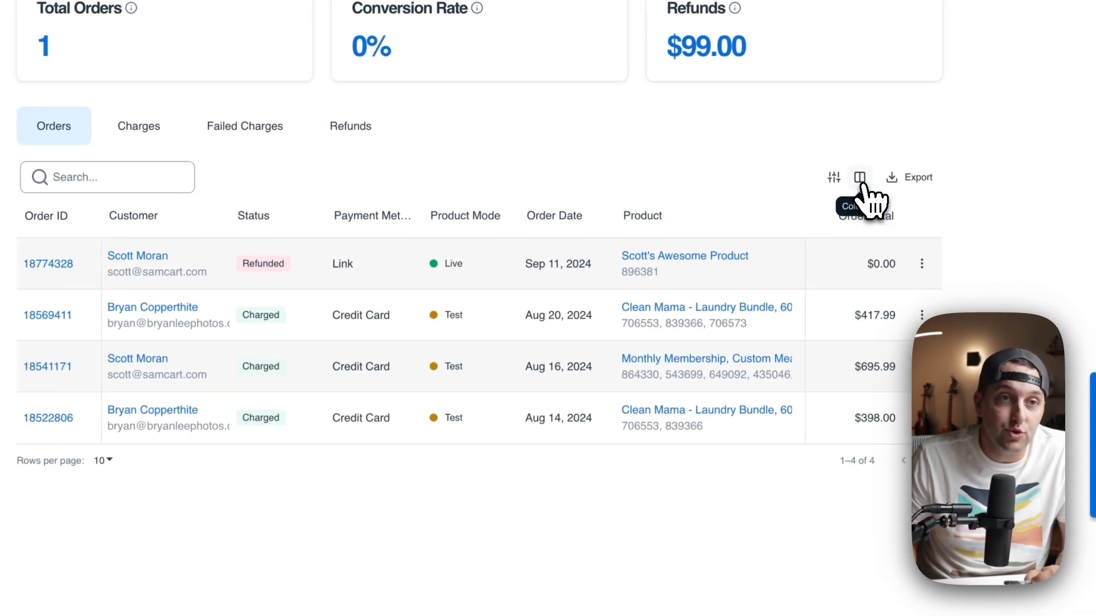
- Toggle orders table columns, then view and dismiss the Export A Report dialog
click(860, 177)
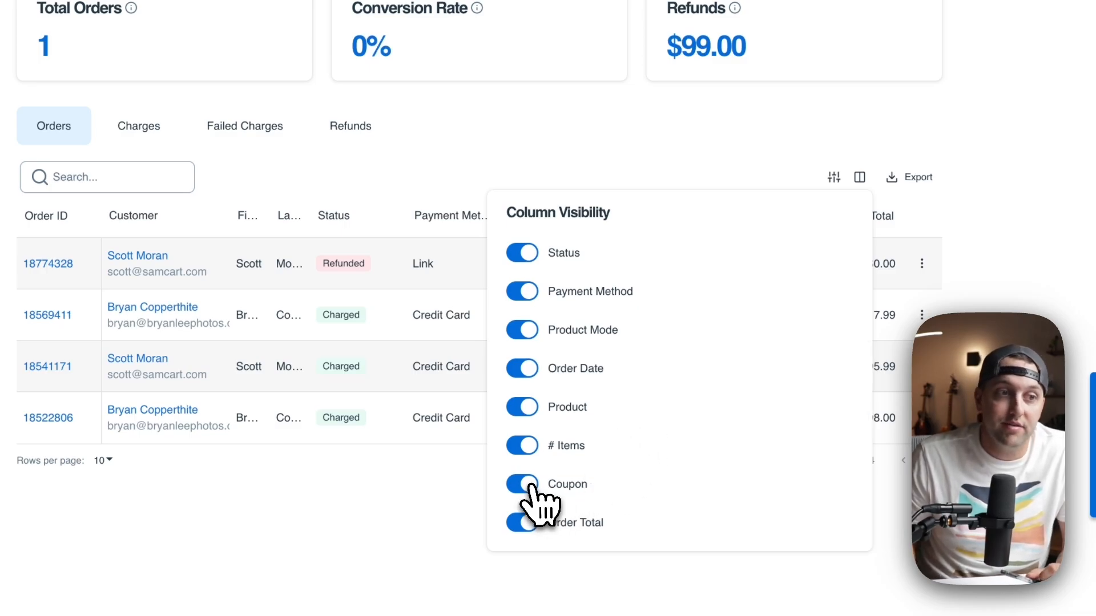
click(447, 510)
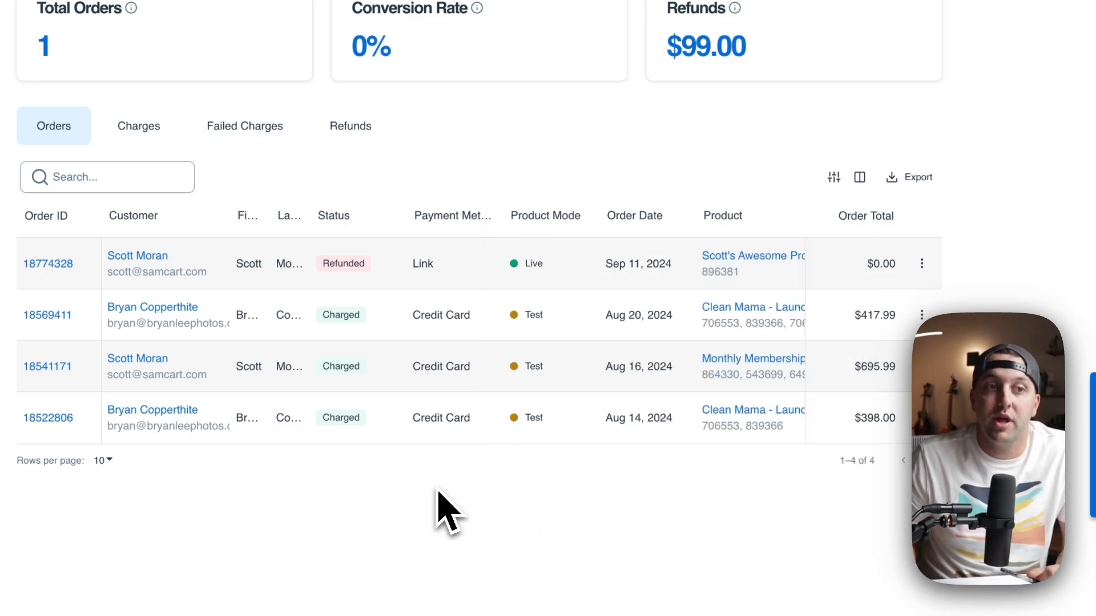
mouse_move(498, 489)
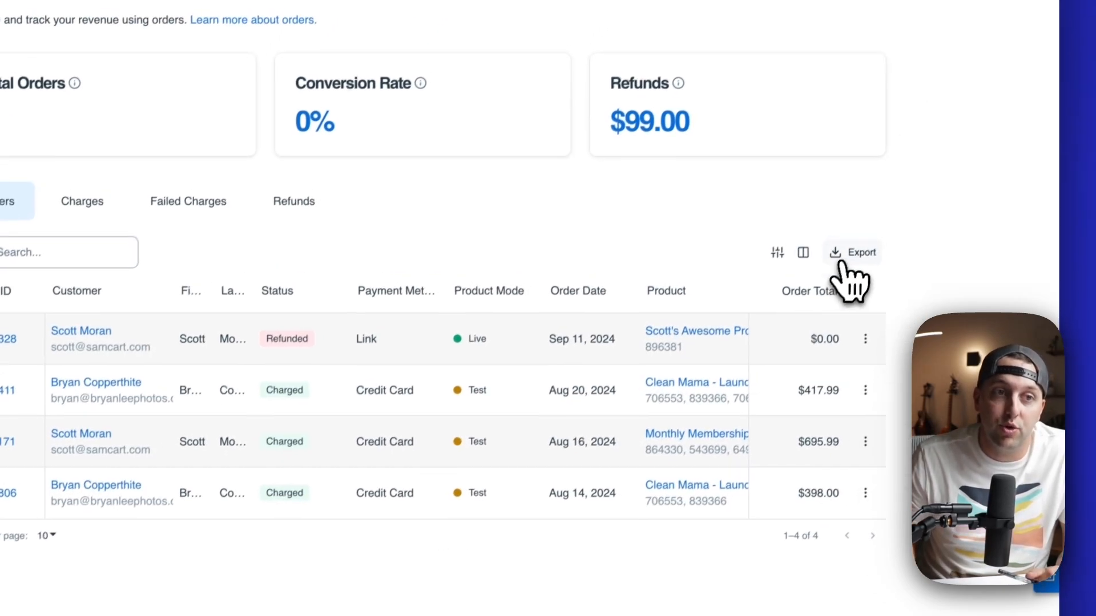
click(852, 253)
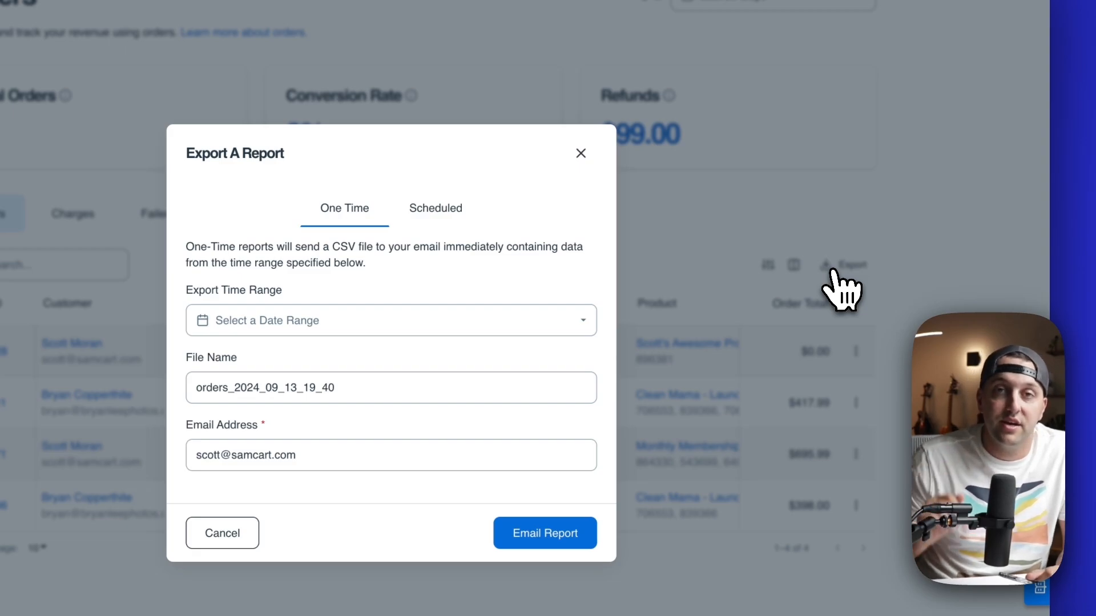
click(579, 153)
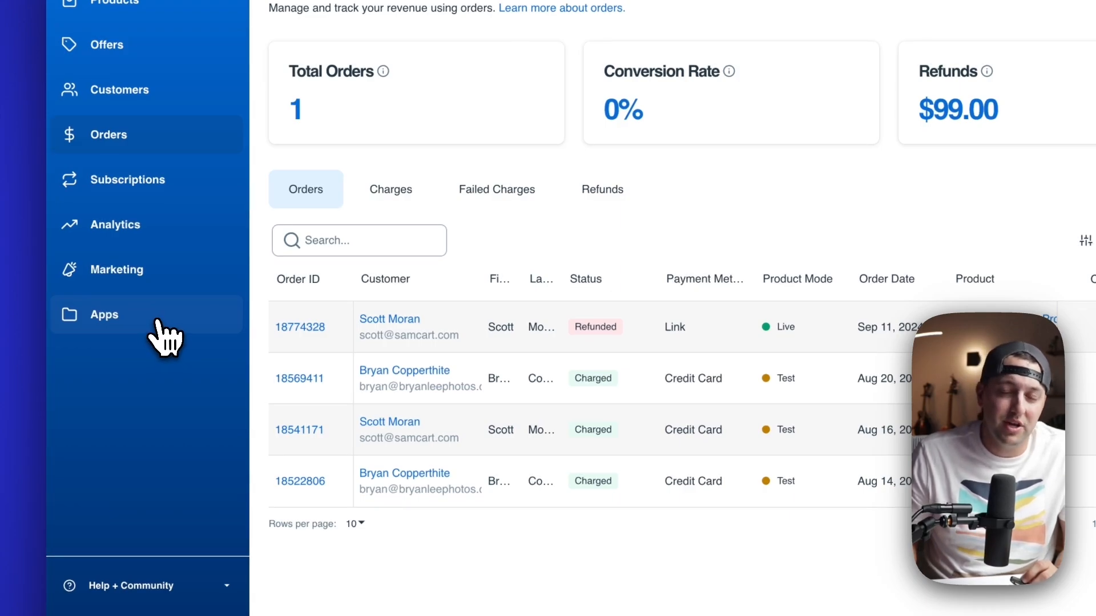
- Browse the apps marketplace filtered to Membership, then Marketing apps
click(104, 314)
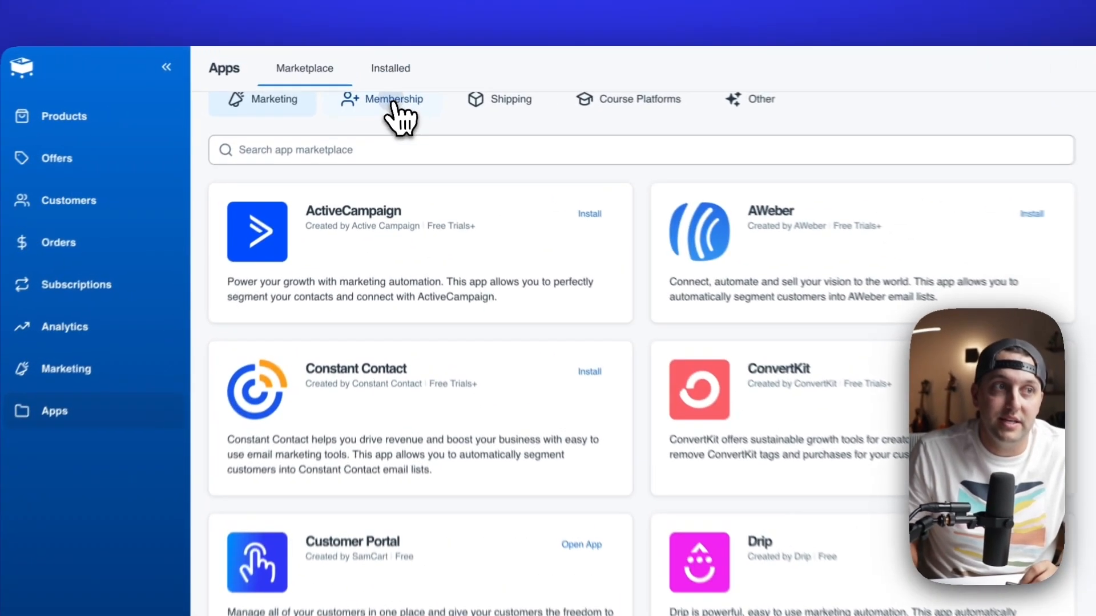
click(392, 99)
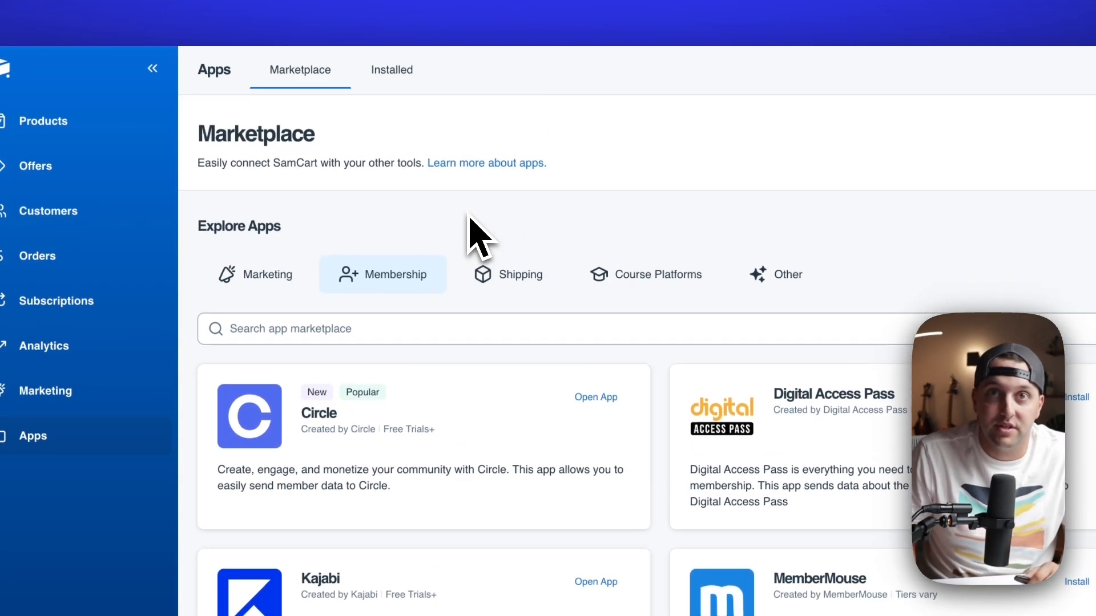
click(265, 274)
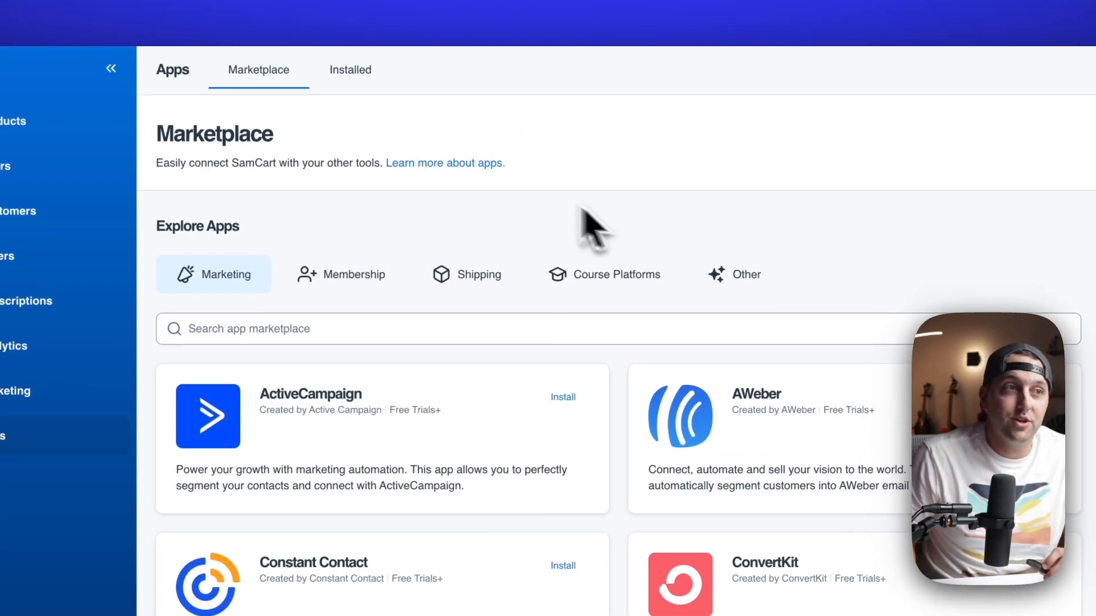
- Review installed apps and show High Level's empty Product Specific rules
click(350, 69)
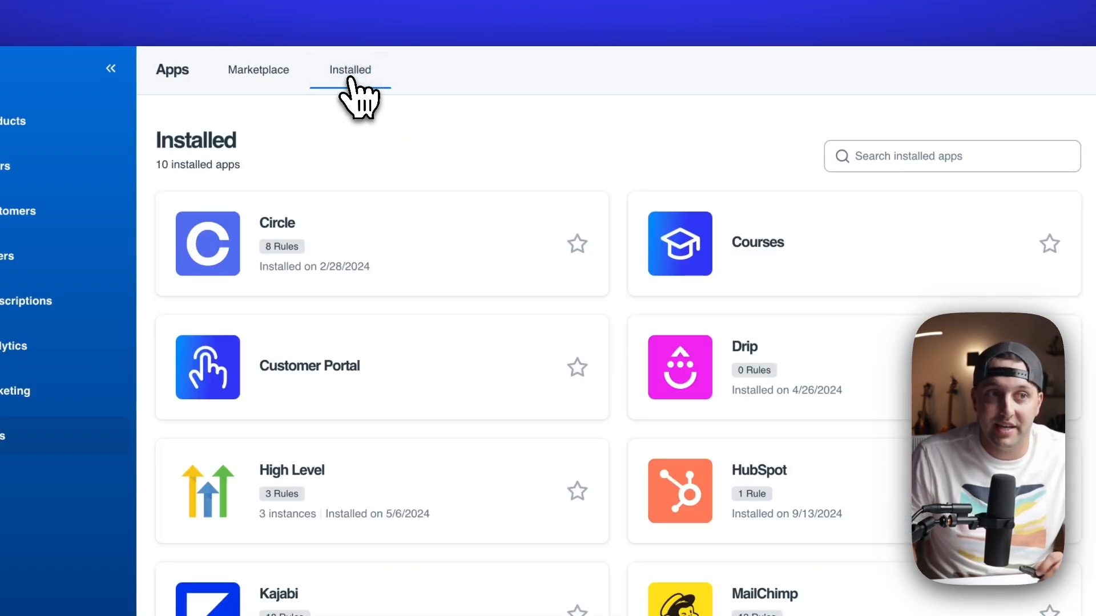
mouse_move(620, 290)
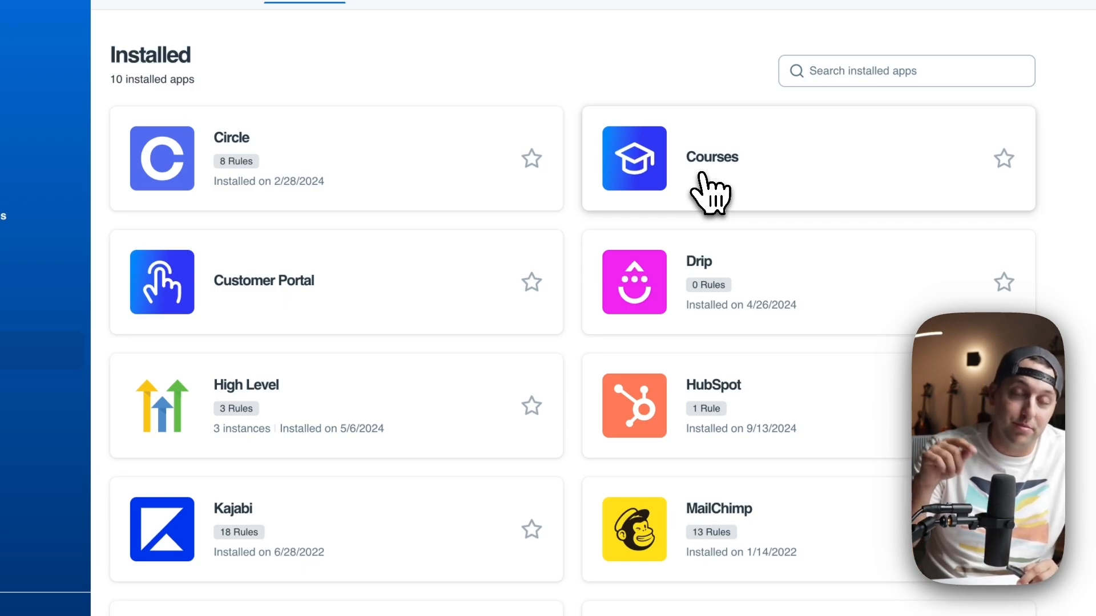
mouse_move(420, 301)
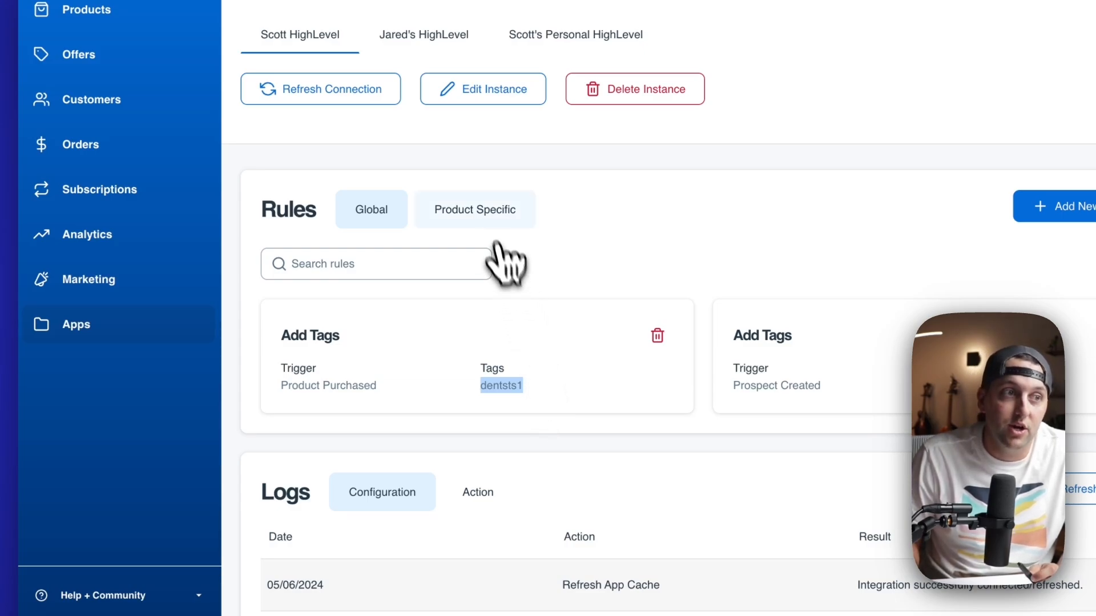
click(475, 208)
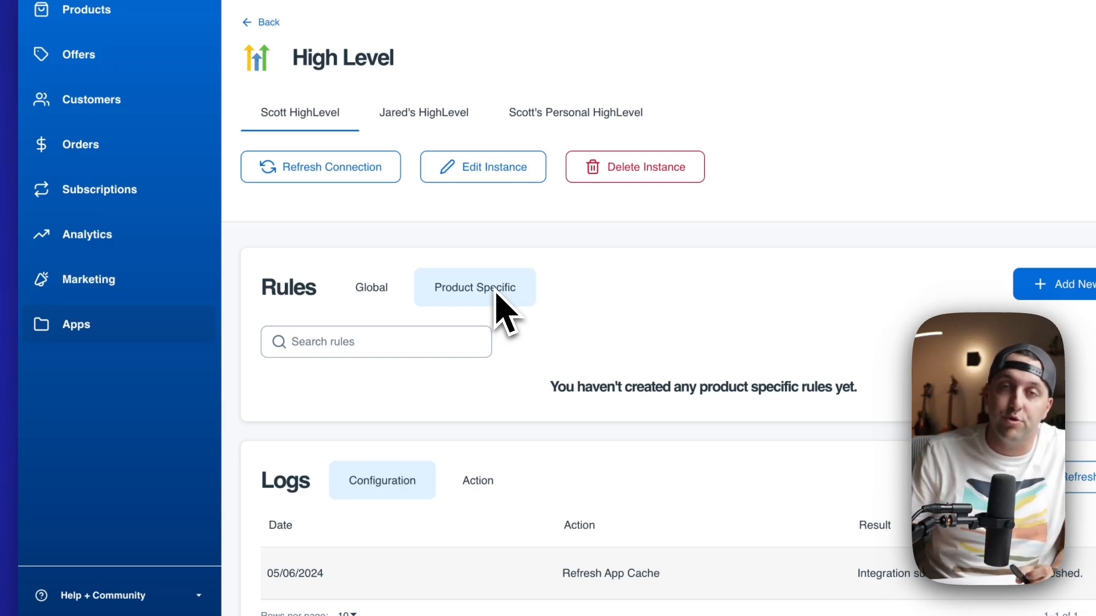
- Return to Global rules and display High Level's Action log of 237 tag entries
click(342, 282)
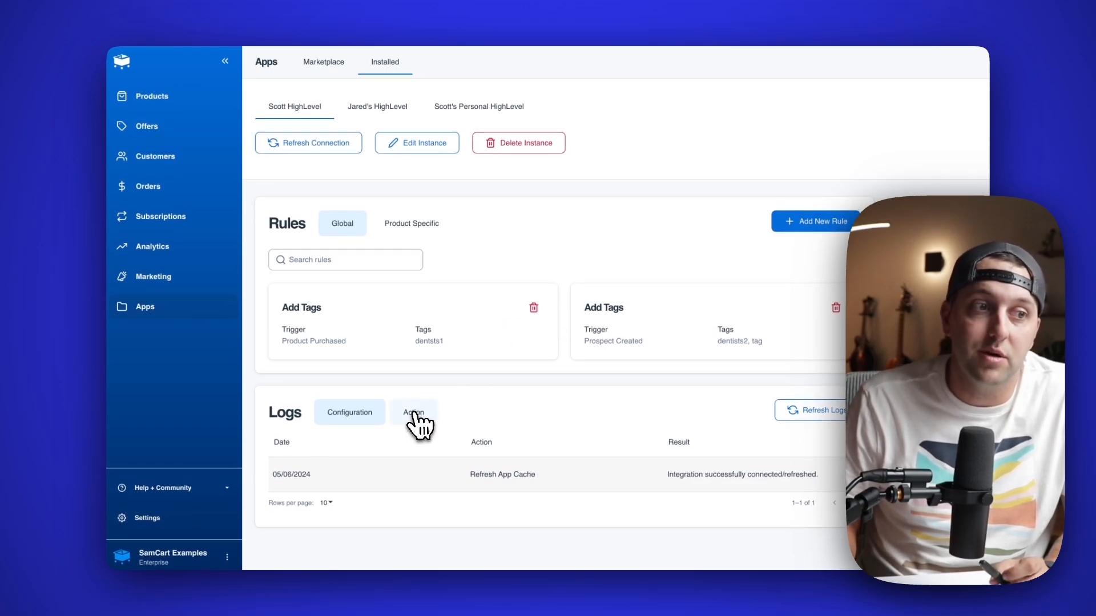
mouse_move(416, 425)
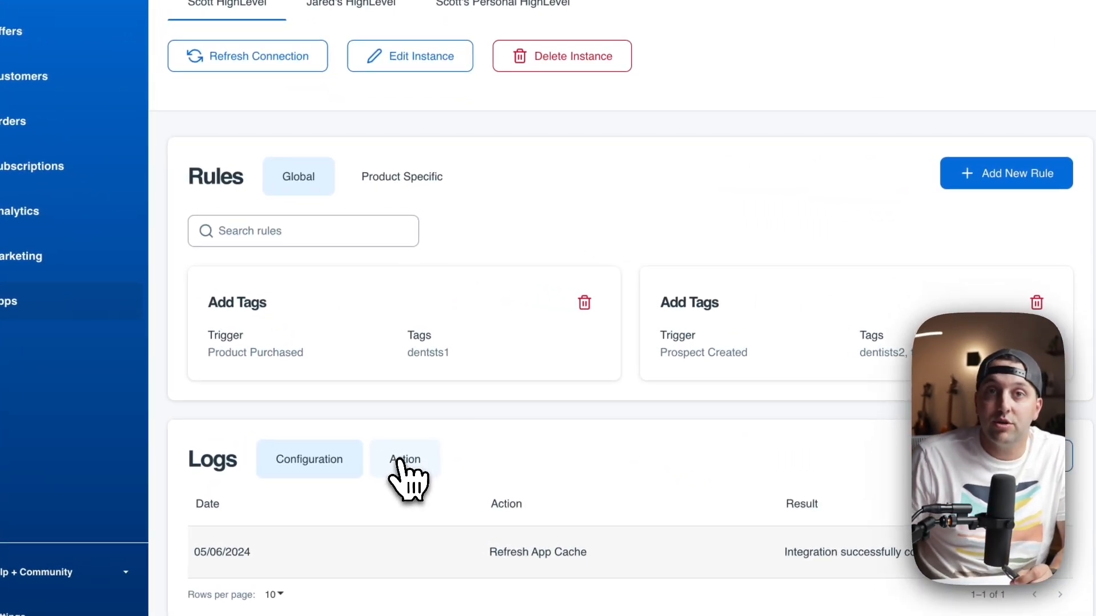
click(404, 459)
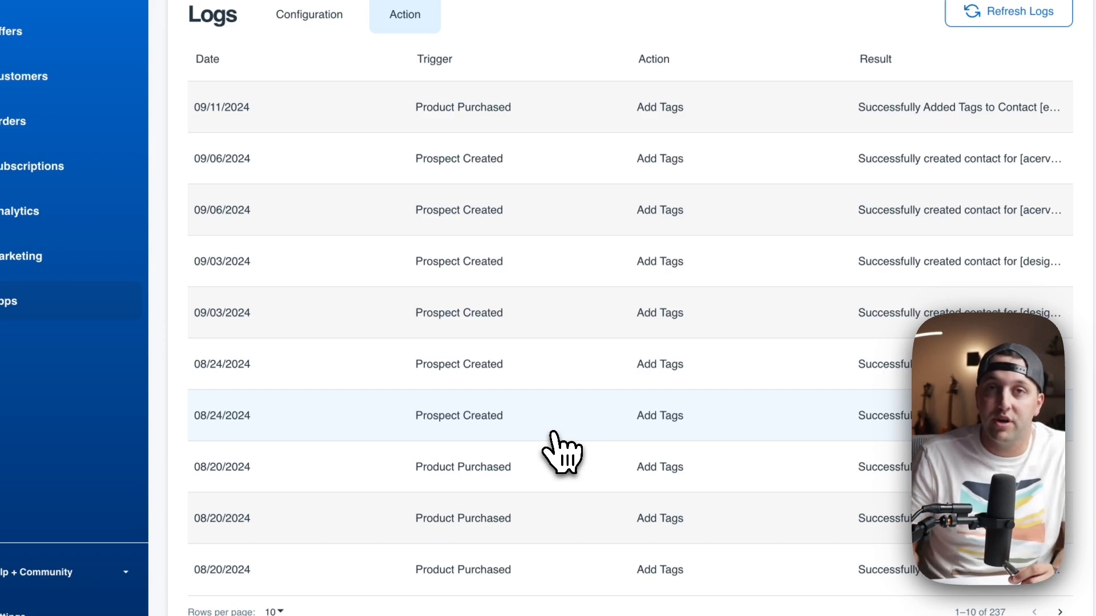
mouse_move(560, 287)
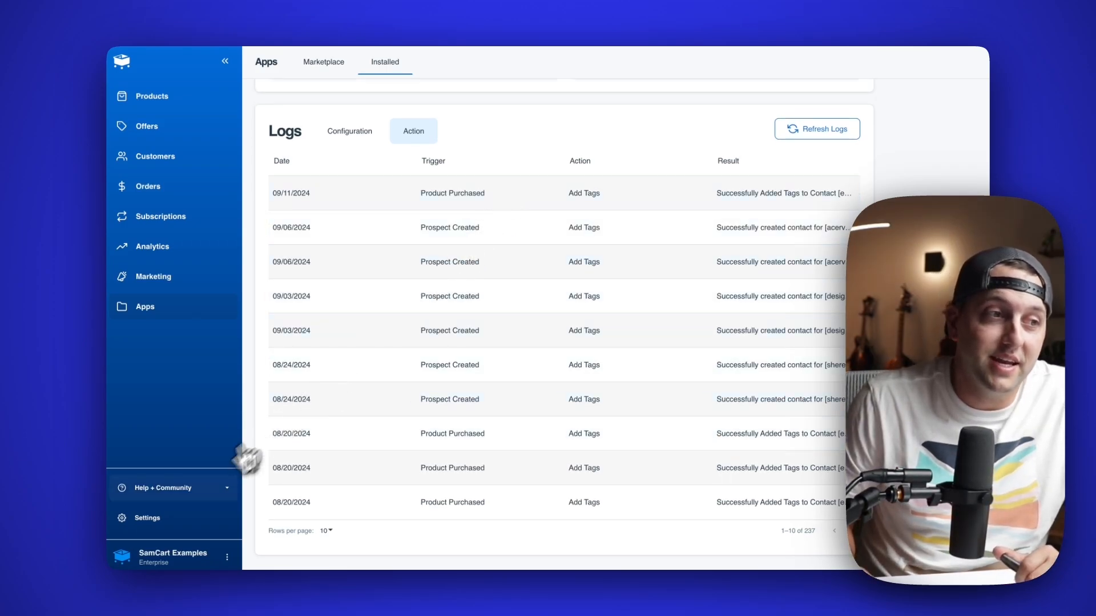
- Show General Marketplace Settings with name, logos, favicon and default country
click(146, 517)
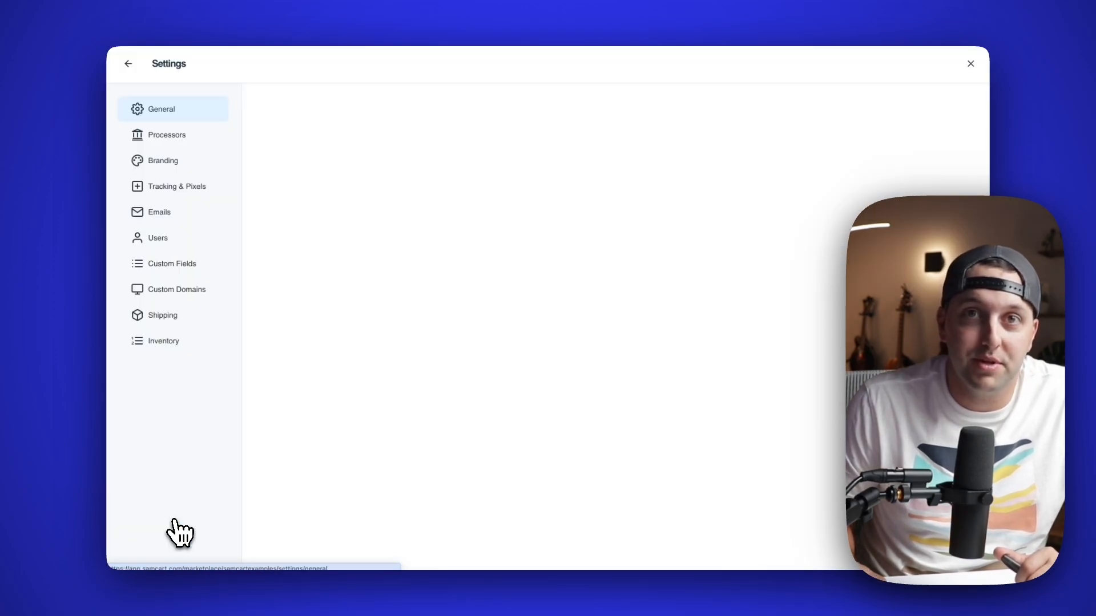
click(161, 109)
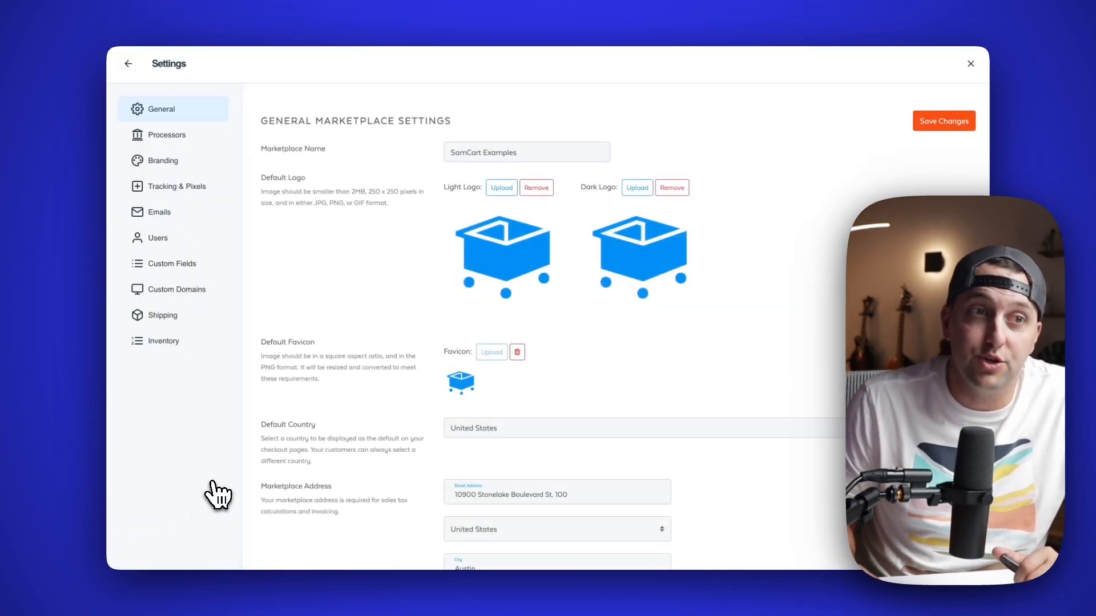
scroll(down, 3)
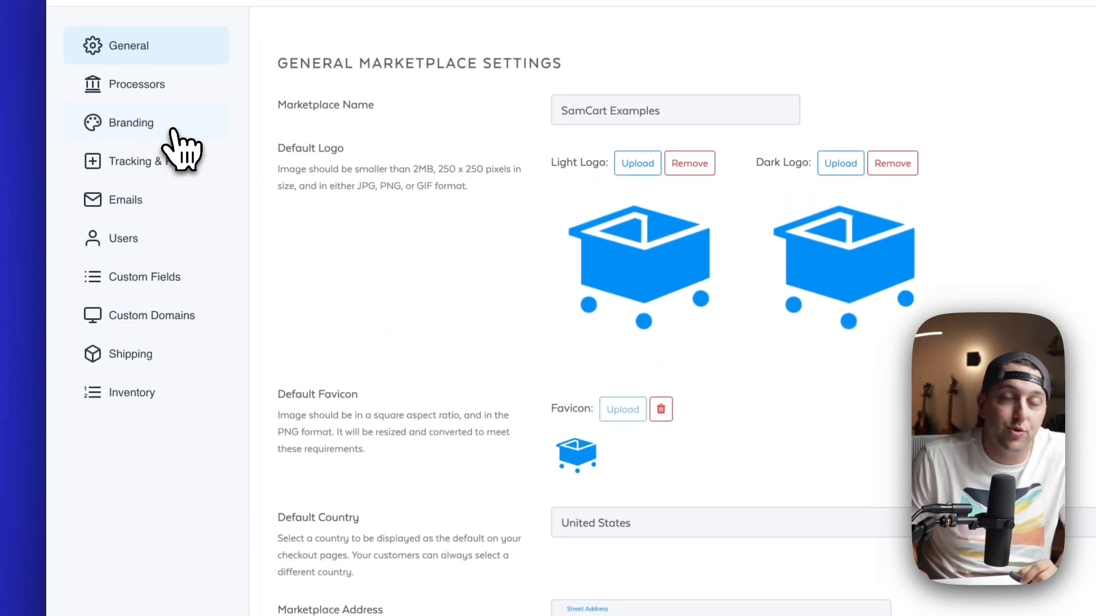
- Show Branding settings and expand Terms & Conditions to reveal the URL field
click(130, 122)
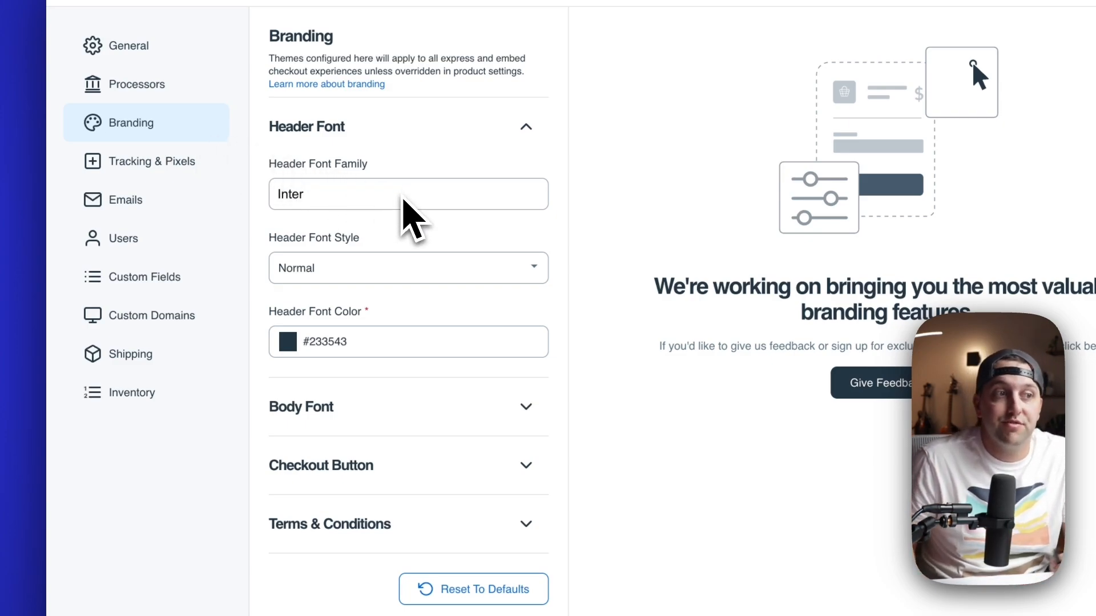
scroll(down, 3)
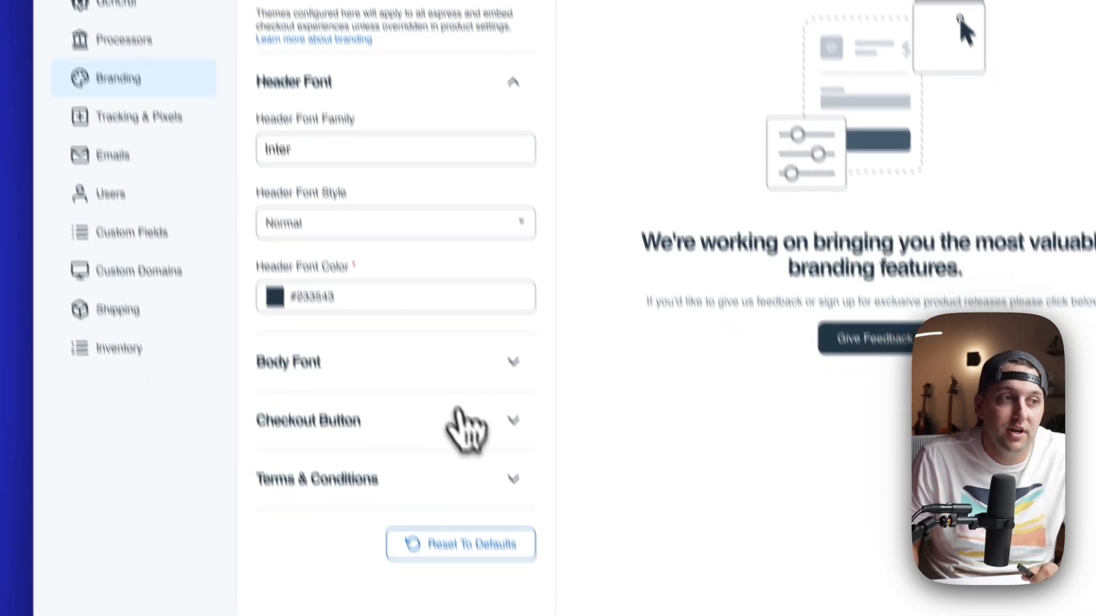
click(308, 420)
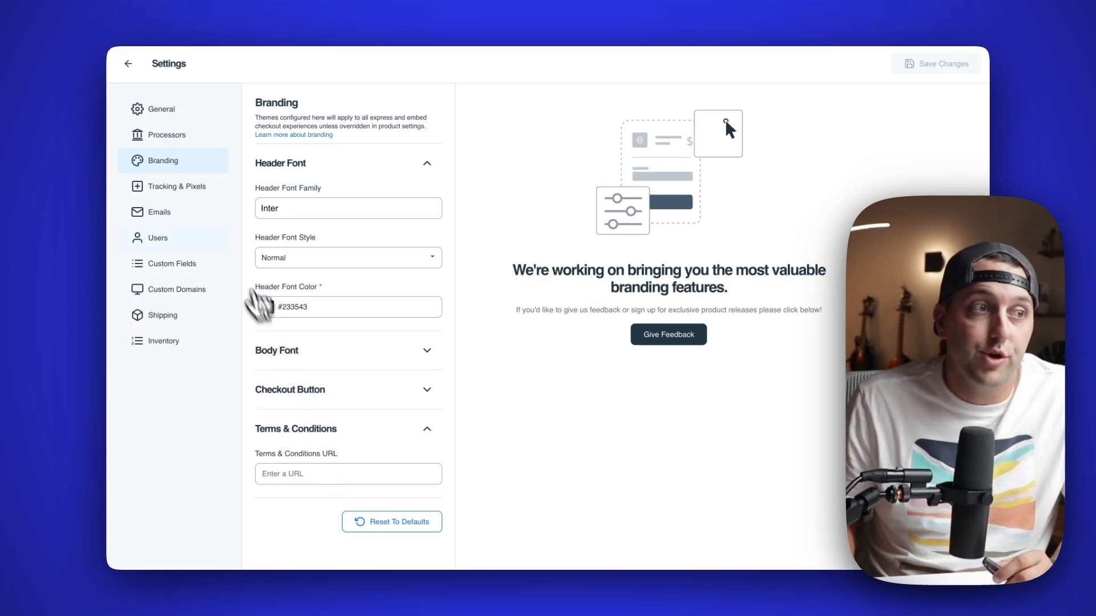
- View Tracking & Pixels, then the Custom Fields list (Brand Color, Class Dates, Wedding Date)
click(178, 186)
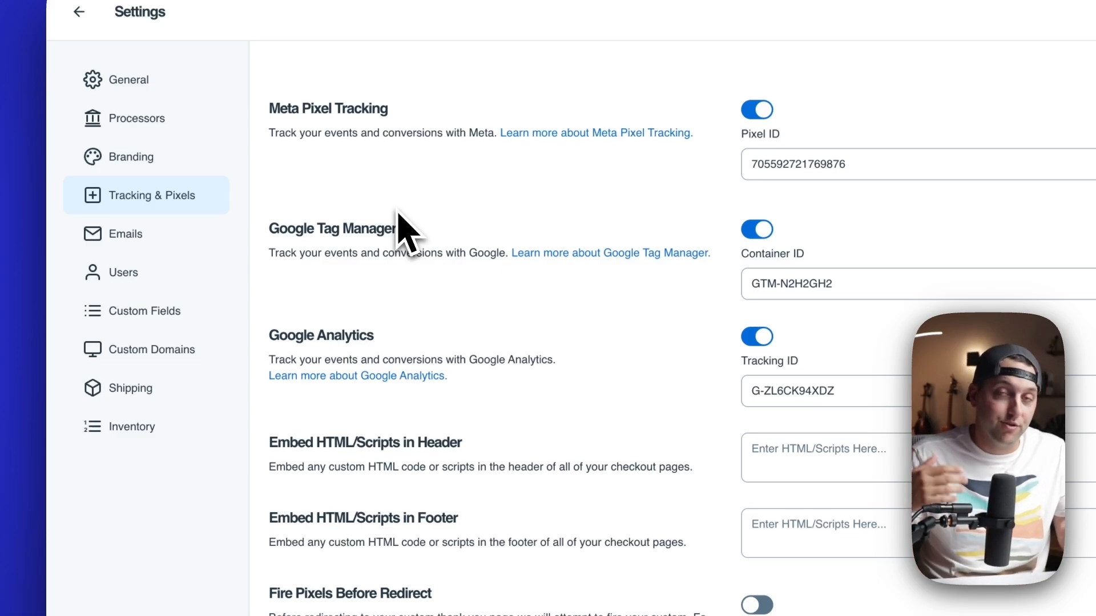
click(147, 311)
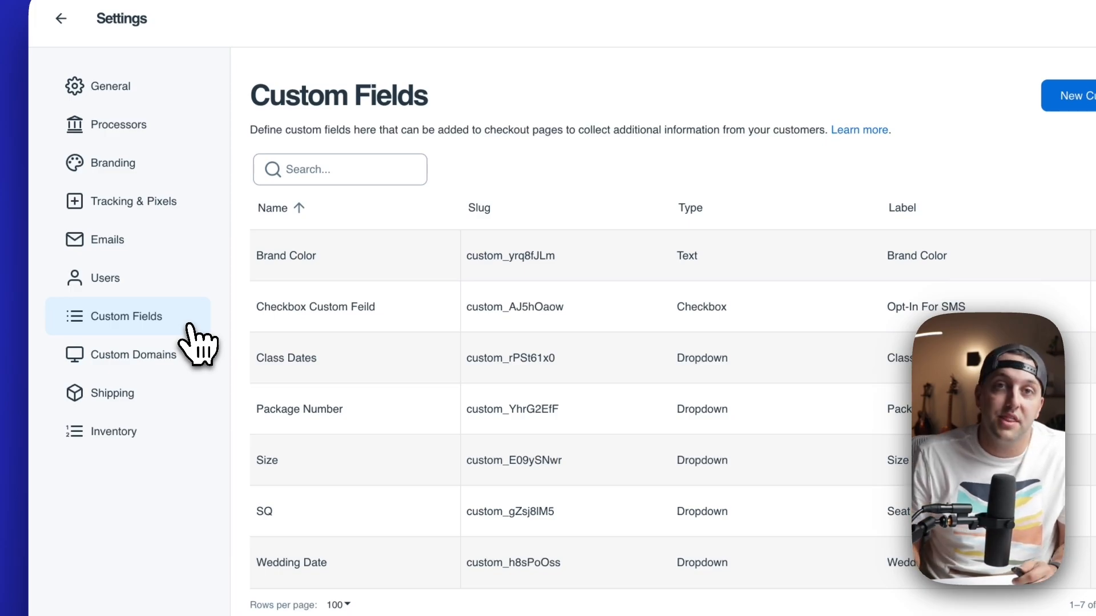
mouse_move(199, 364)
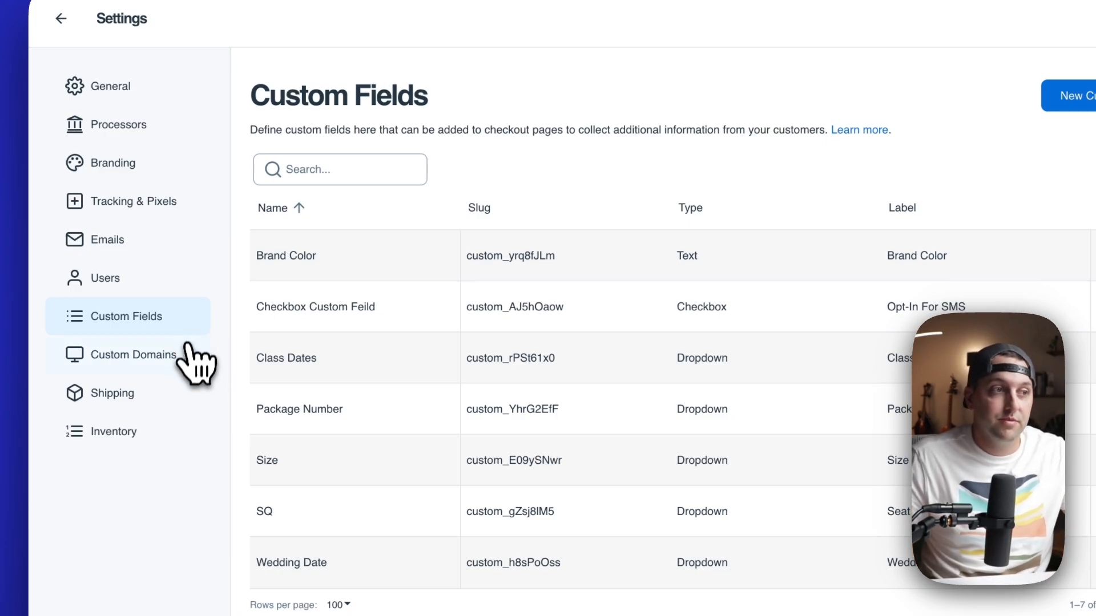
- View Custom Domains with makeproductsfast.com, briefly previewing the Buy a Domain search
click(133, 354)
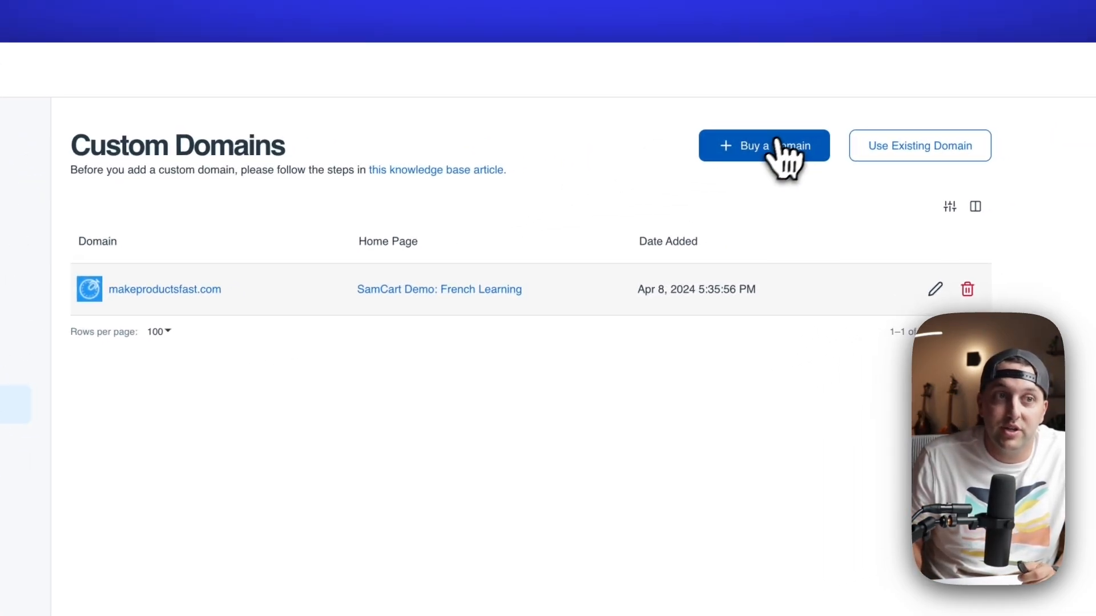
click(764, 145)
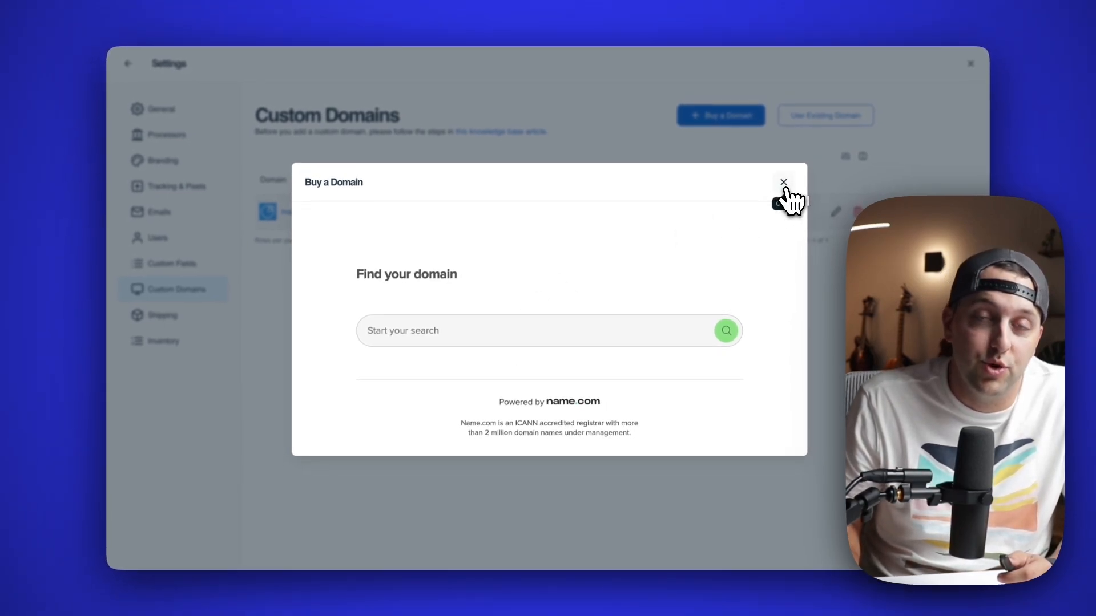
click(784, 182)
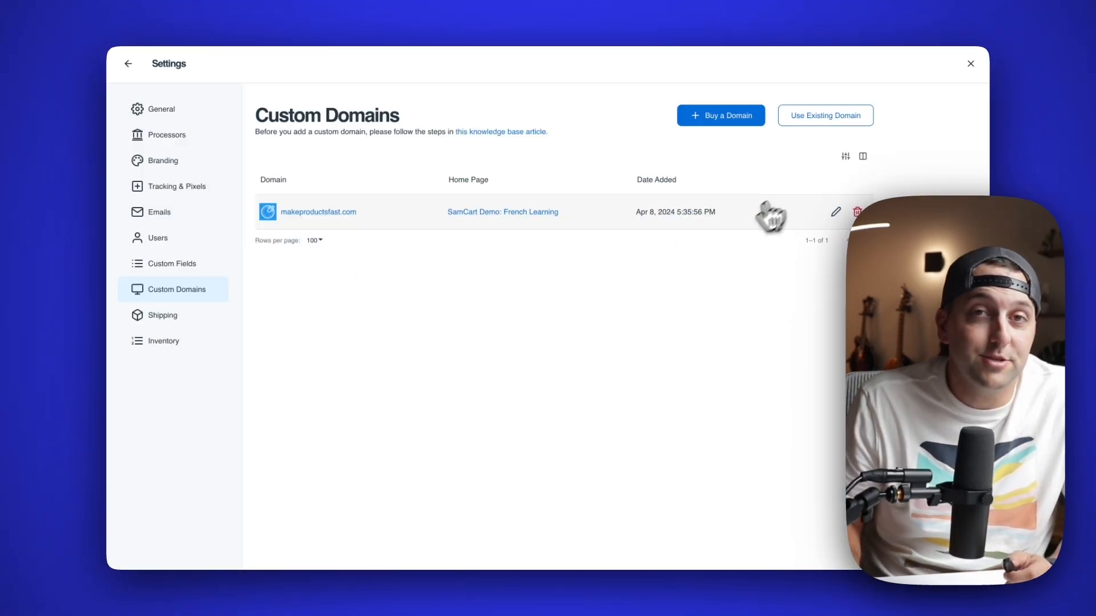
- View Shipping zone rates and the $50 free-shipping threshold
click(162, 315)
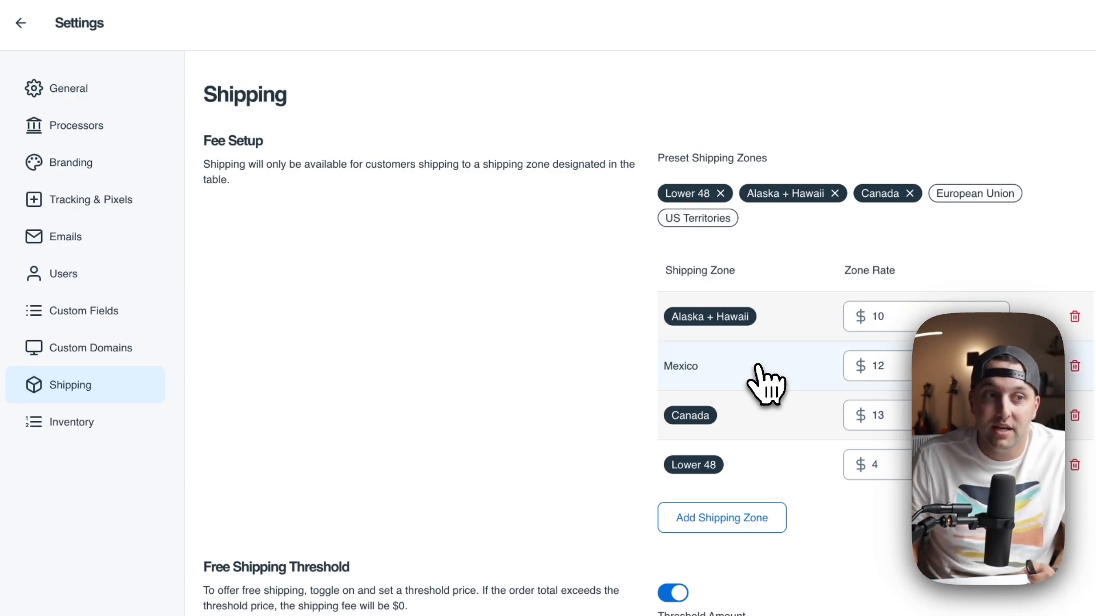
scroll(down, 3)
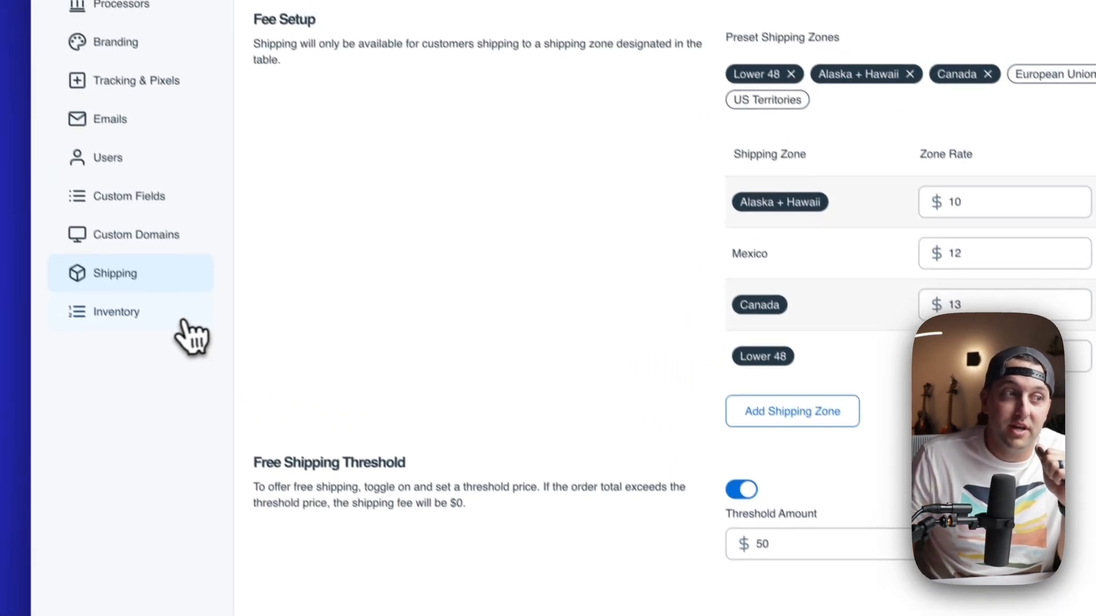
- Visit Inventory, then bring up the Upgrade Experience opt-in prompt
click(116, 311)
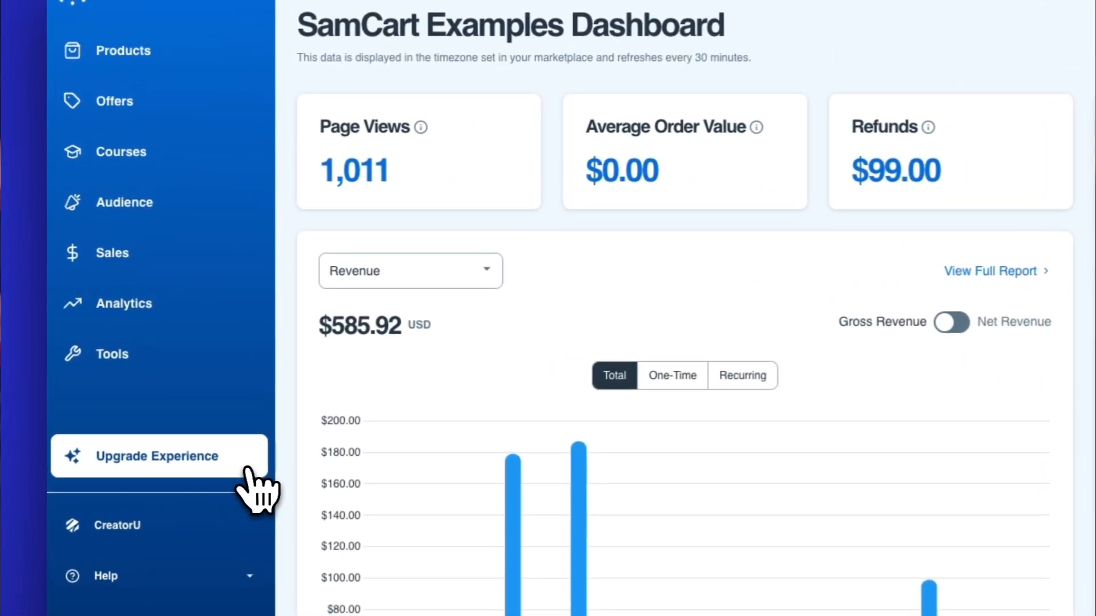
click(158, 456)
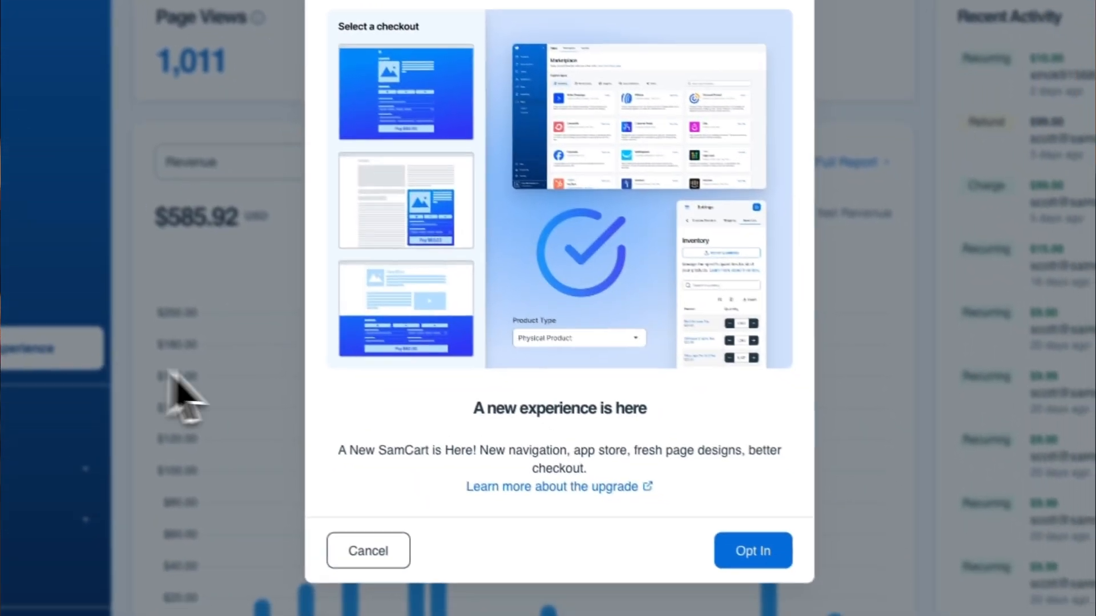